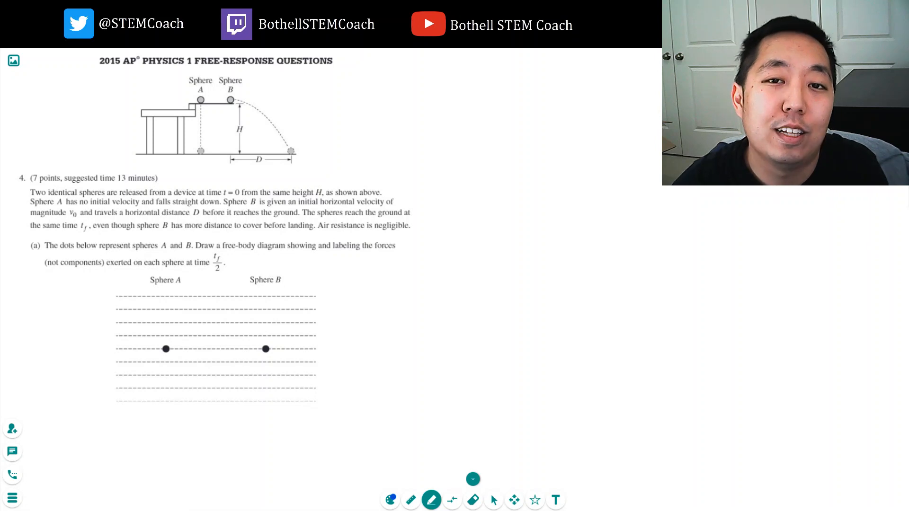
pyautogui.moveTo(515, 320)
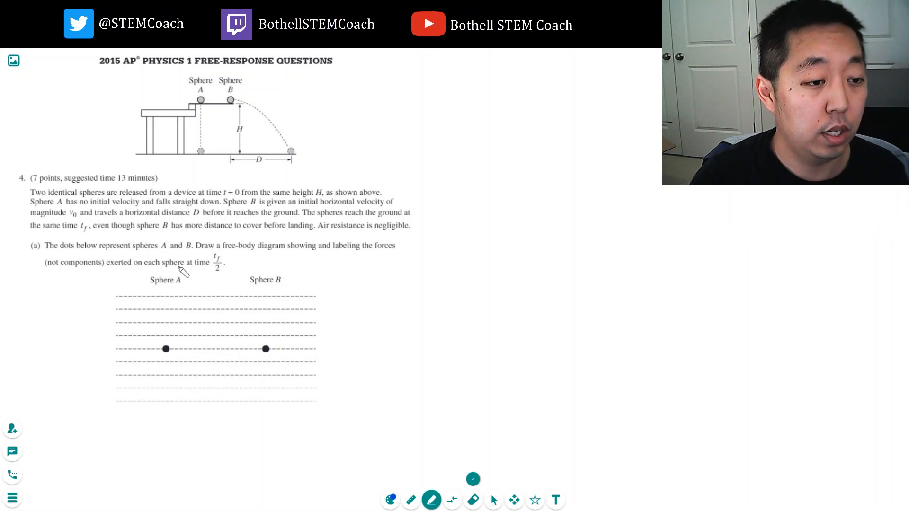
pyautogui.moveTo(297, 257)
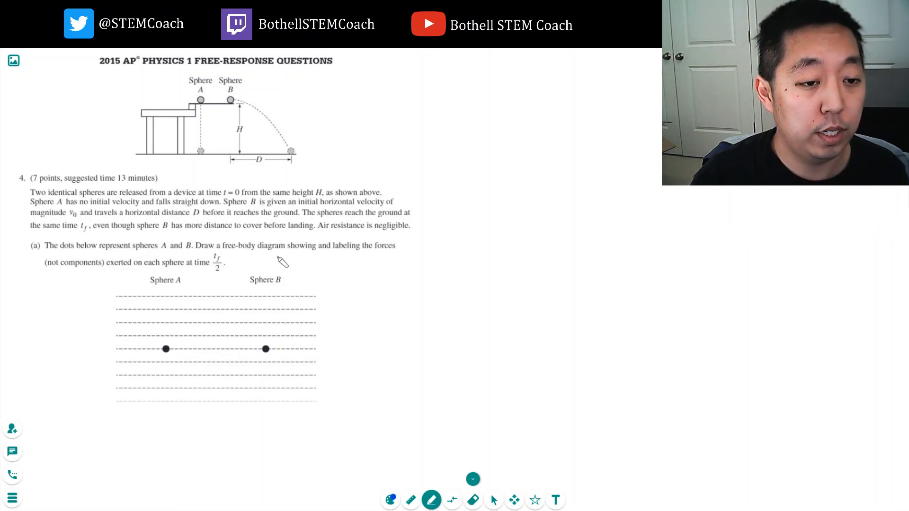
pyautogui.moveTo(187, 269)
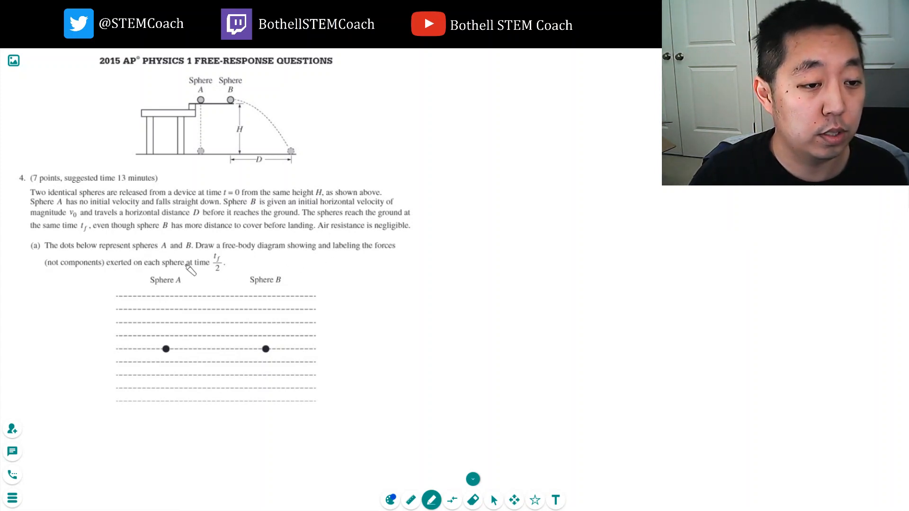
pyautogui.moveTo(203, 130)
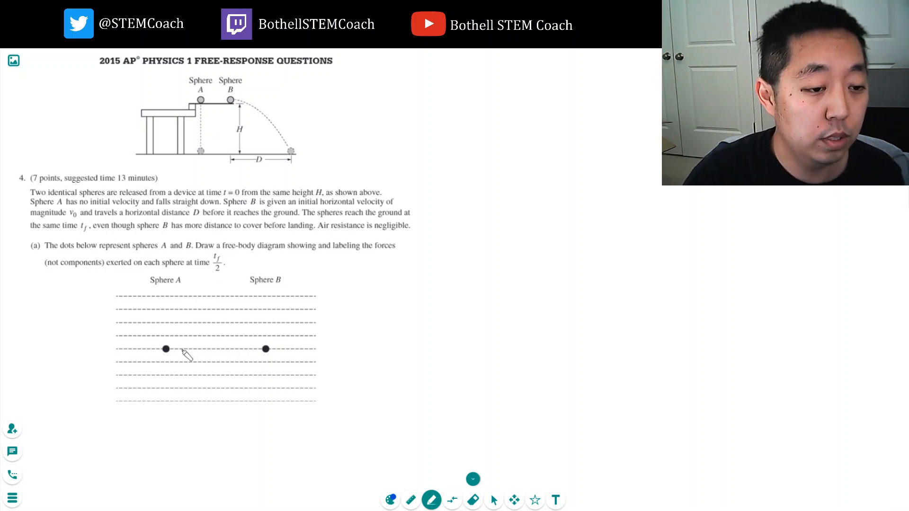
# Step: Draw a downward gravity arrow from each sphere and label both arrows mg
pyautogui.moveTo(167, 349); pyautogui.dragTo(169, 388)
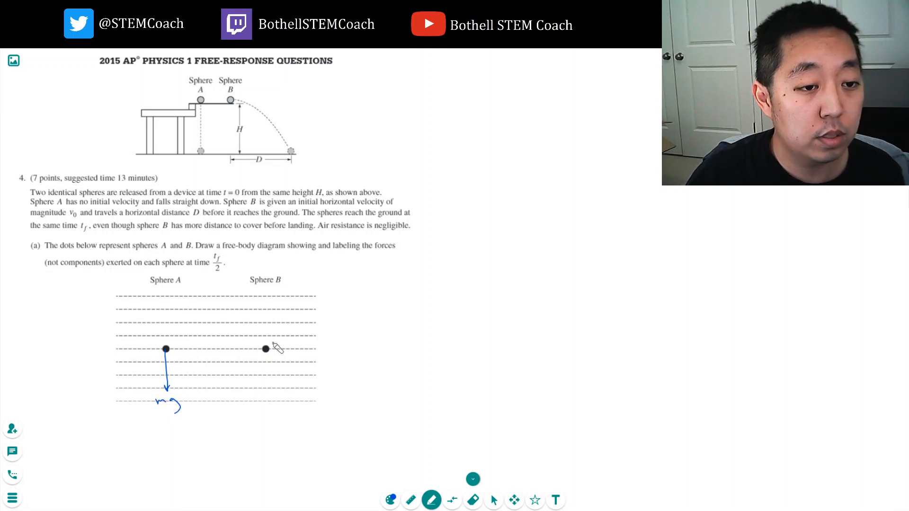
pyautogui.moveTo(265, 349); pyautogui.dragTo(270, 379)
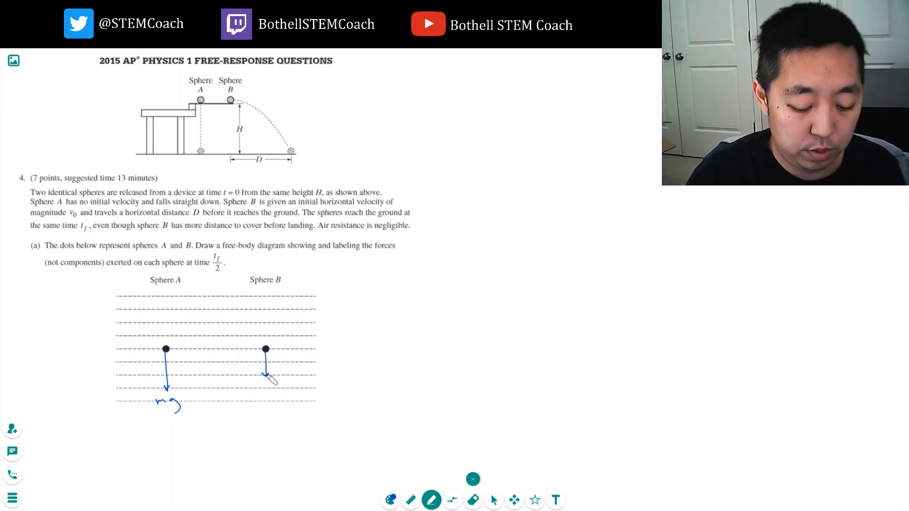
pyautogui.moveTo(265, 349); pyautogui.dragTo(268, 393)
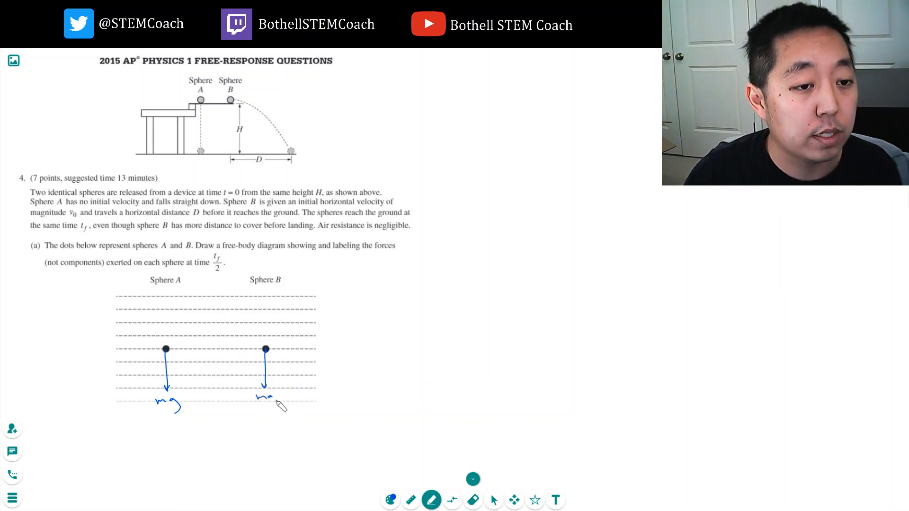
pyautogui.moveTo(264, 403); pyautogui.dragTo(277, 400)
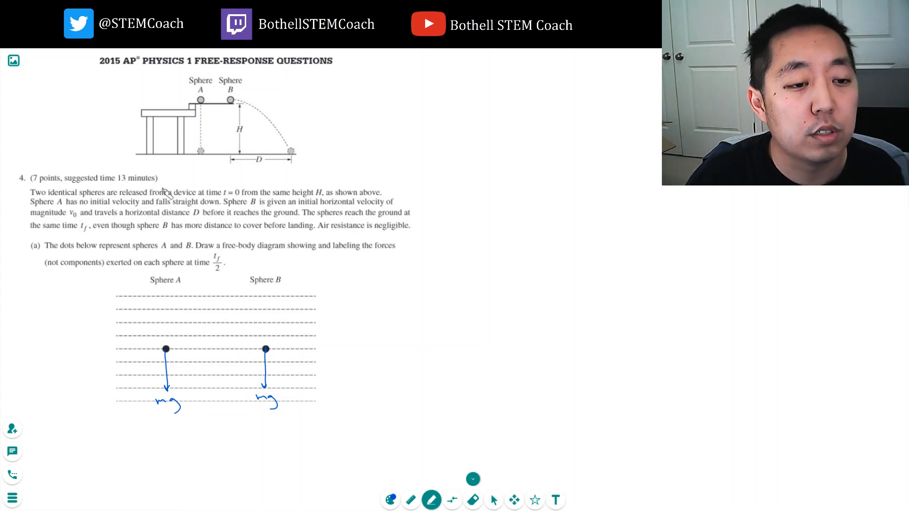
pyautogui.moveTo(168, 203)
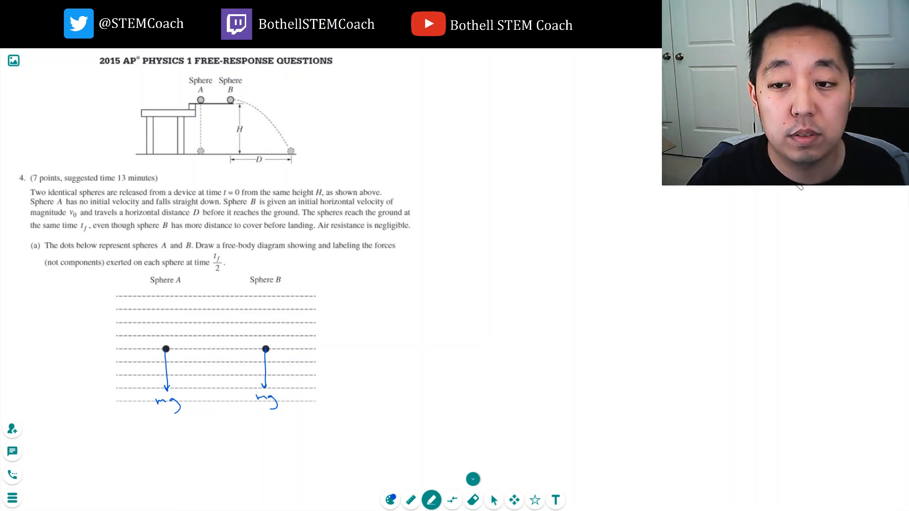
# Step: Draw sphere A's line along the time axis and sphere B's constant nonzero velocity line
pyautogui.scroll(-3)
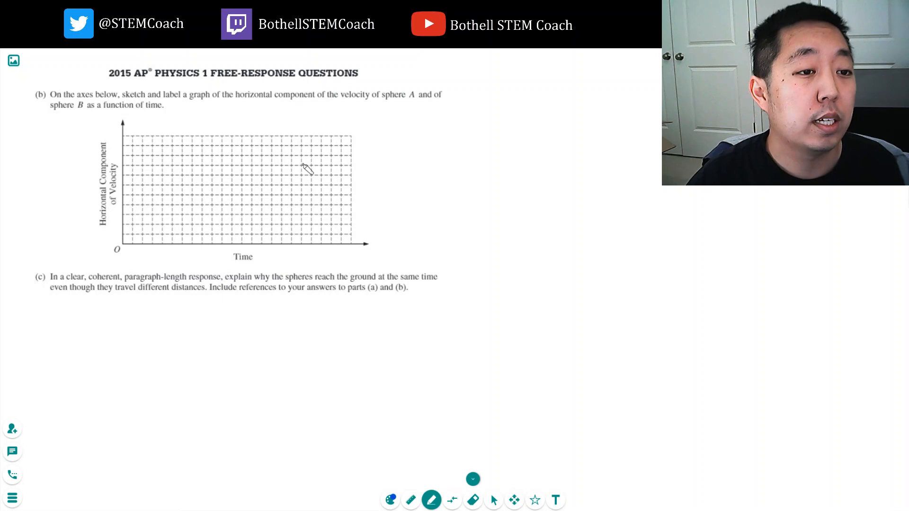
pyautogui.moveTo(345, 184)
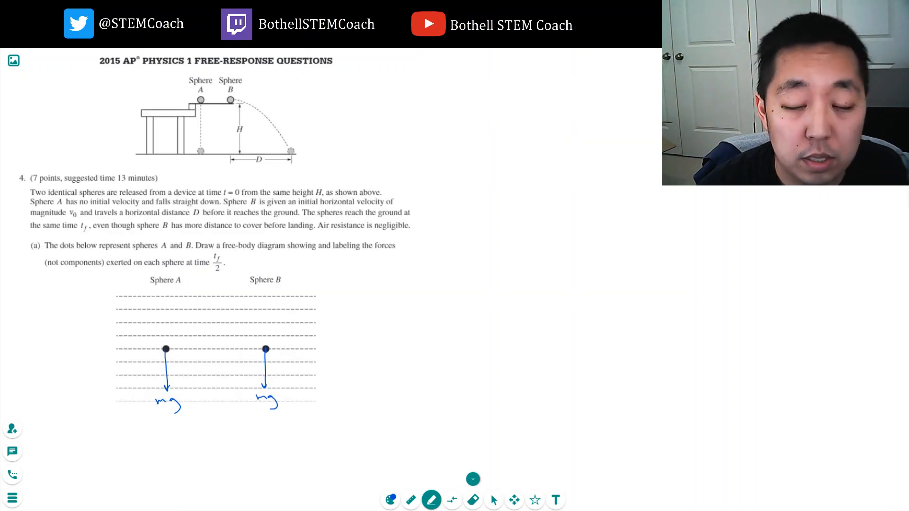
pyautogui.scroll(-3)
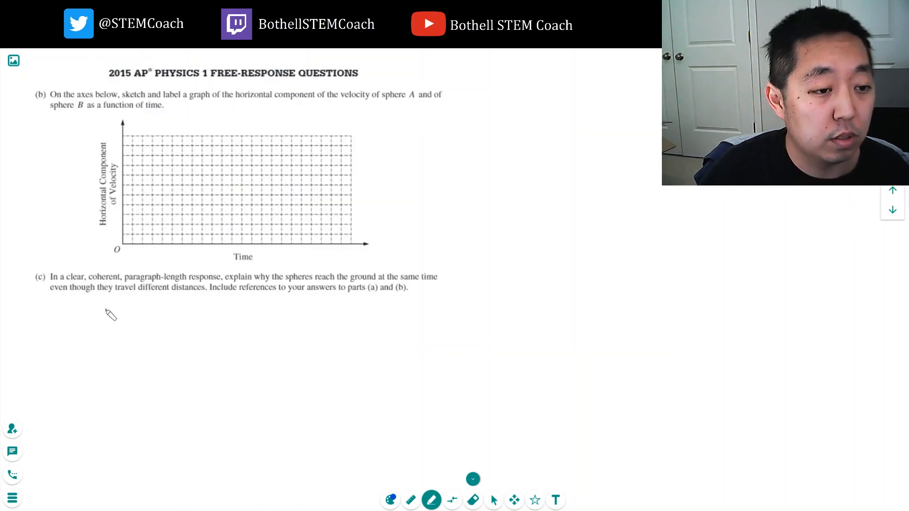
pyautogui.moveTo(123, 247); pyautogui.dragTo(185, 243)
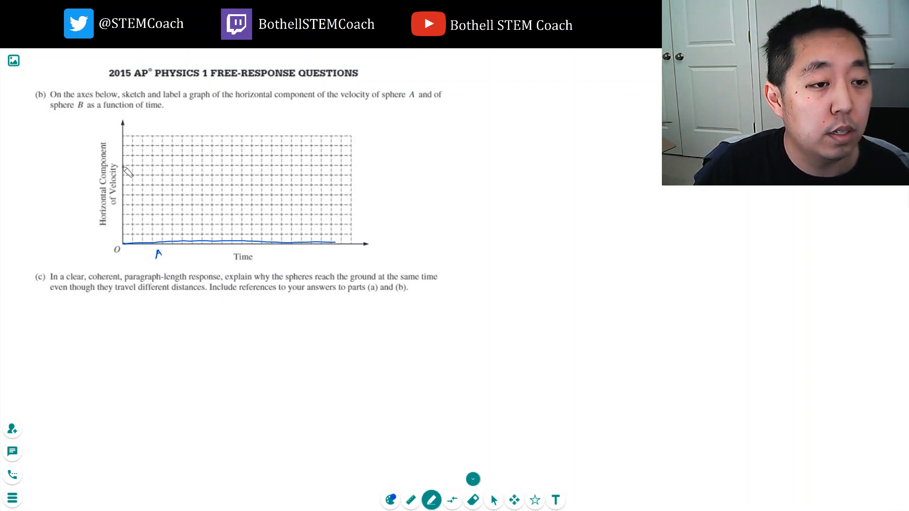
pyautogui.moveTo(123, 164); pyautogui.dragTo(342, 164)
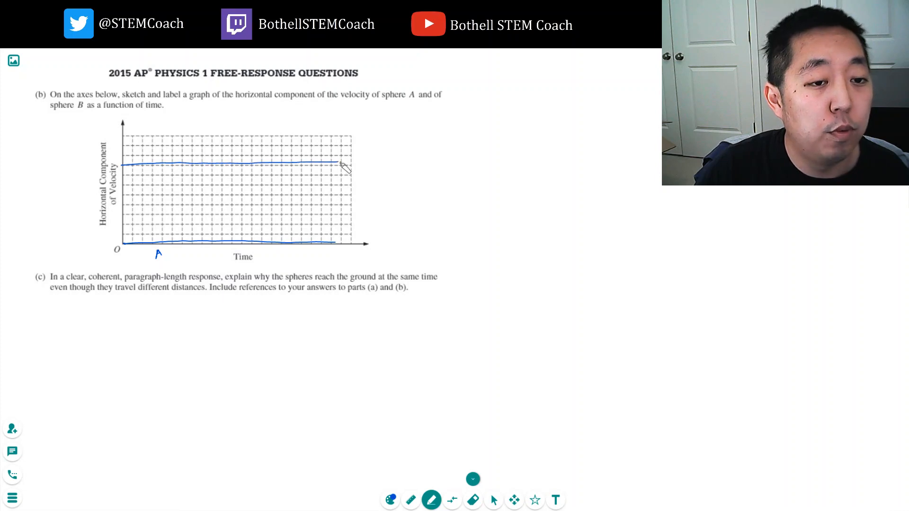
pyautogui.moveTo(146, 163)
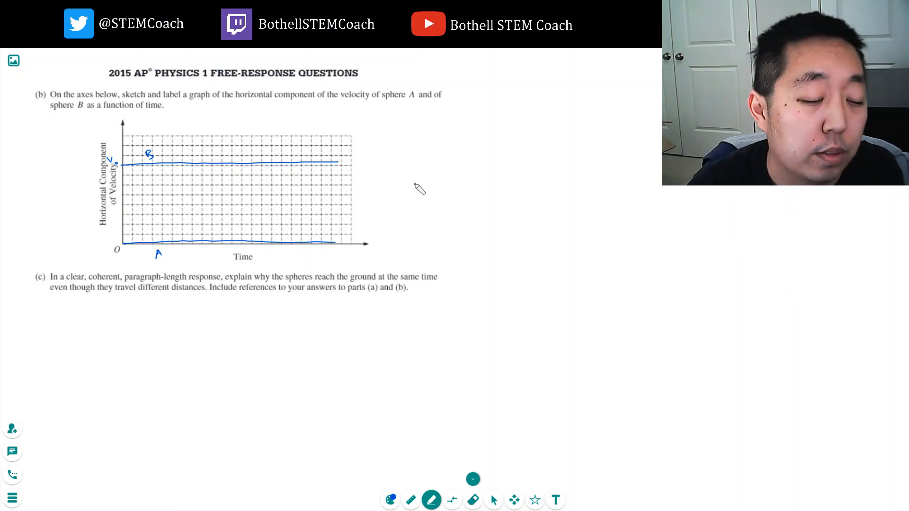
pyautogui.moveTo(121, 310)
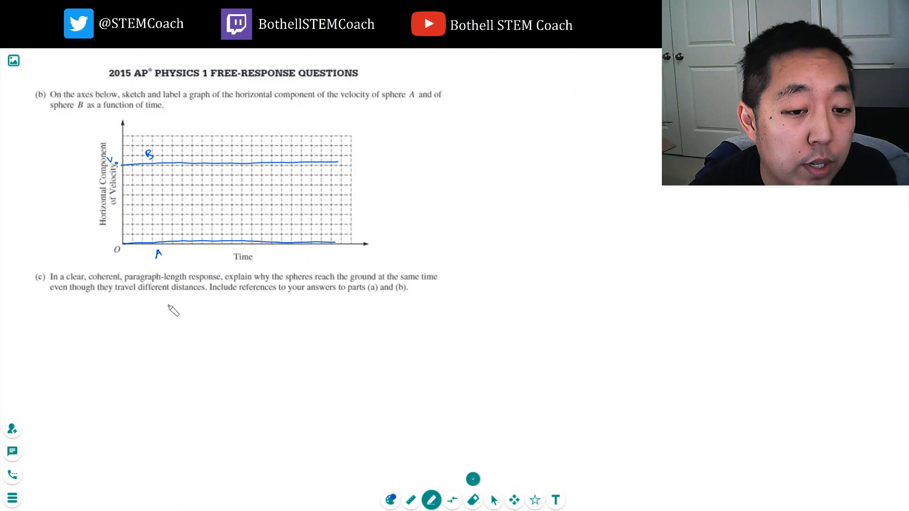
pyautogui.moveTo(200, 318)
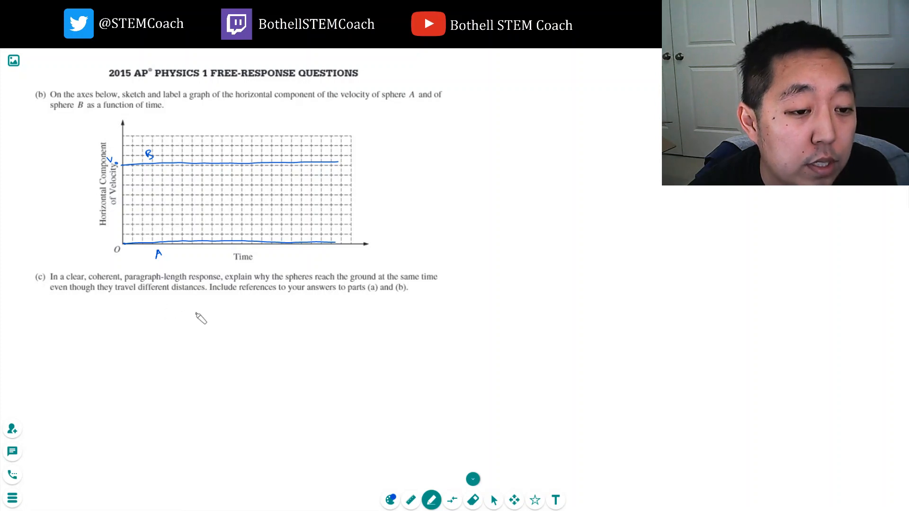
pyautogui.moveTo(247, 316)
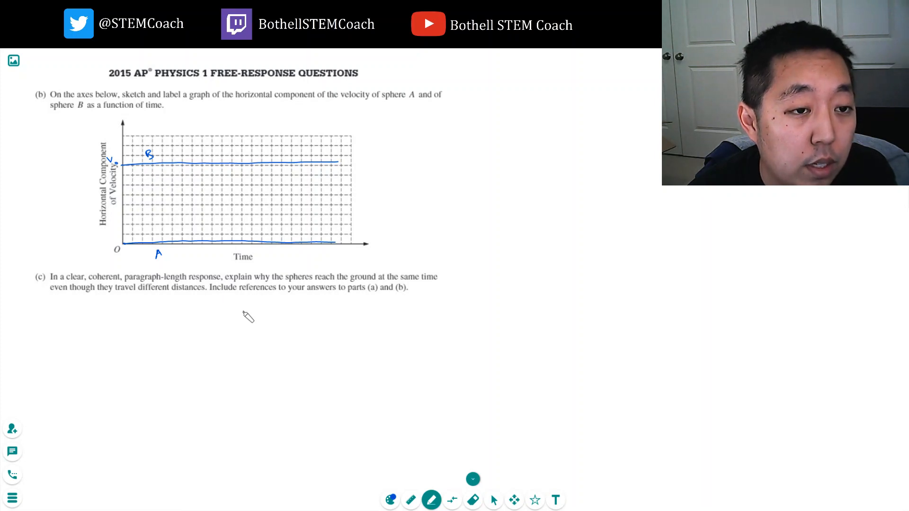
pyautogui.moveTo(261, 346)
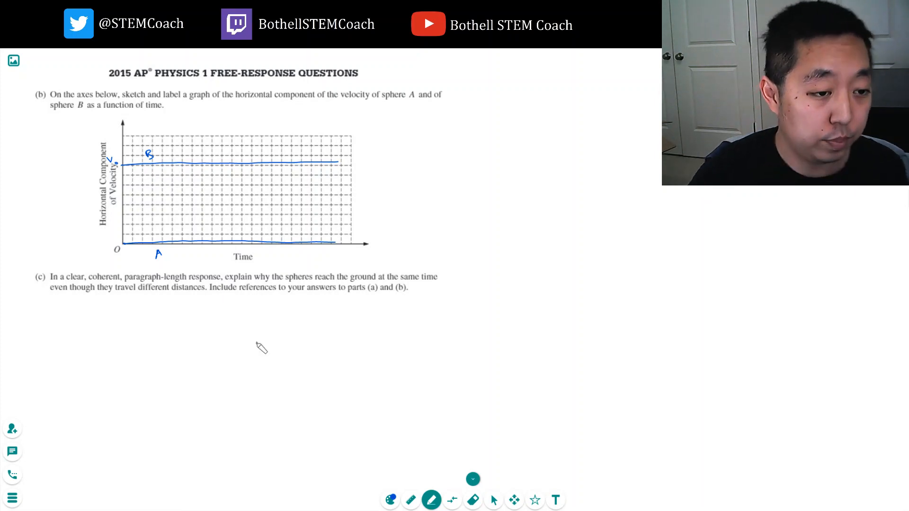
pyautogui.moveTo(65, 306)
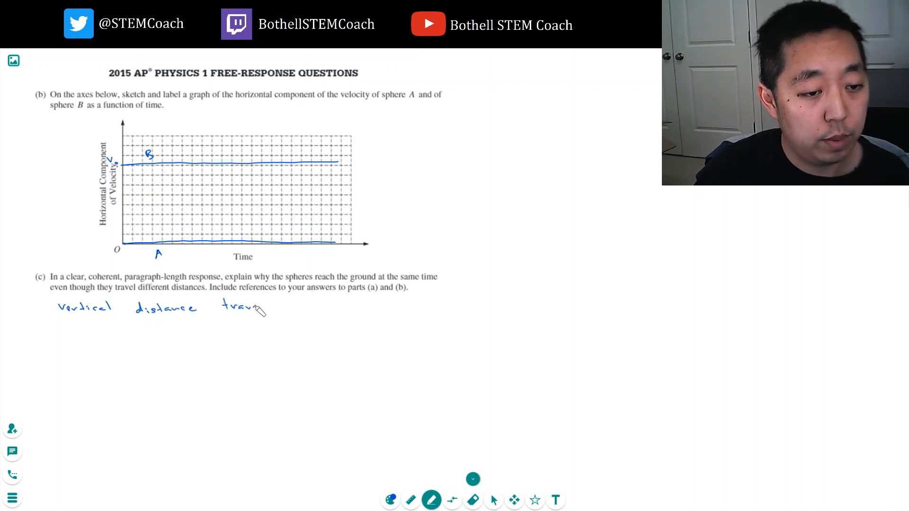
# Step: Write that the vertical distance travelled is the same and A & B start with the same vertical velocity
pyautogui.write('travelled is')
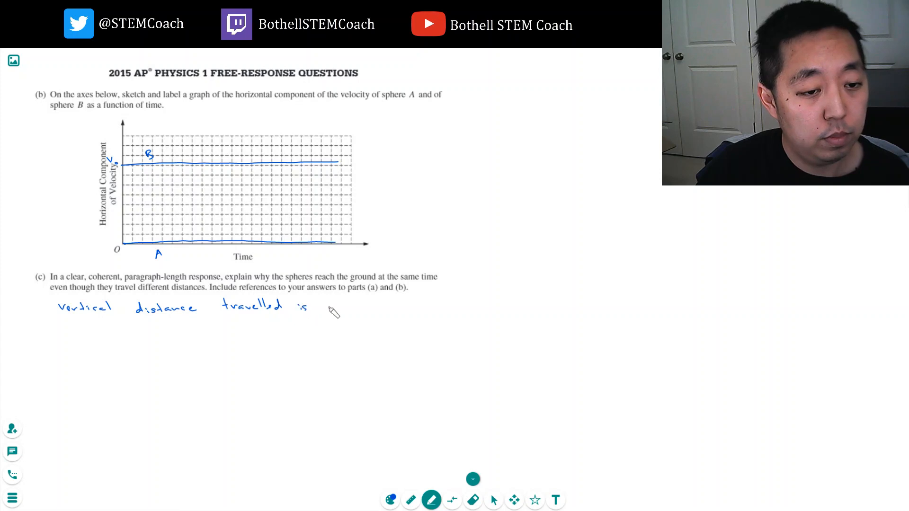
pyautogui.write('the same.')
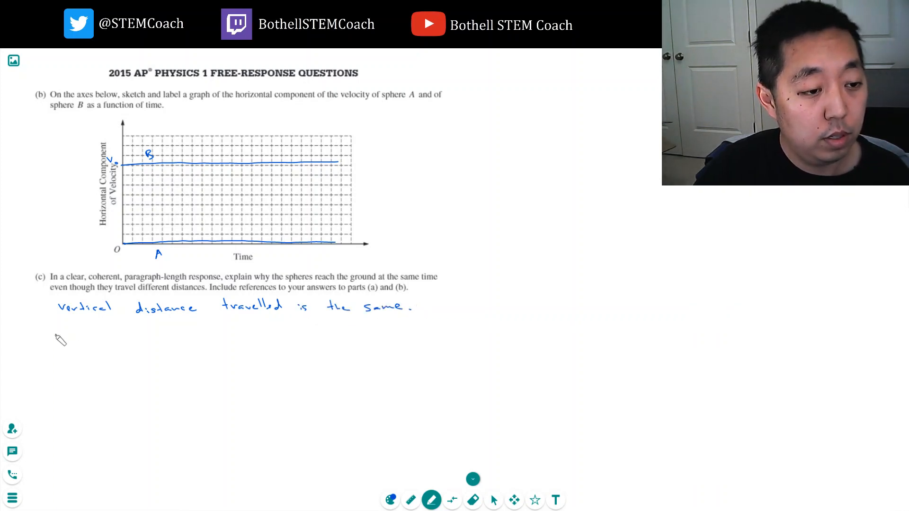
pyautogui.moveTo(419, 311)
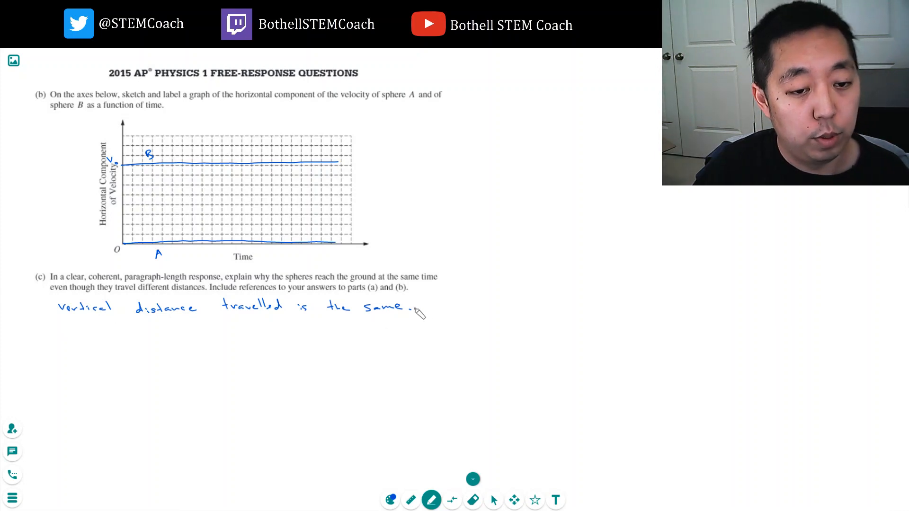
pyautogui.moveTo(412, 307); pyautogui.dragTo(458, 310)
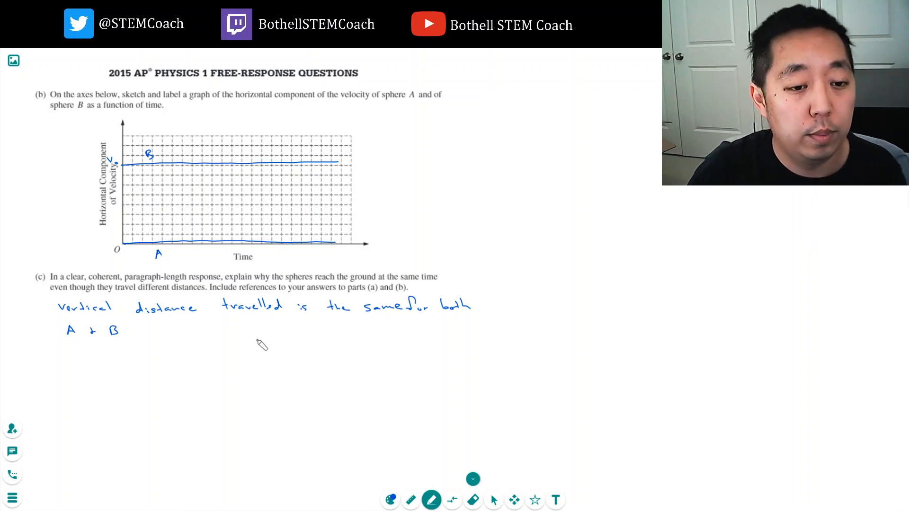
pyautogui.moveTo(125, 331); pyautogui.dragTo(151, 333)
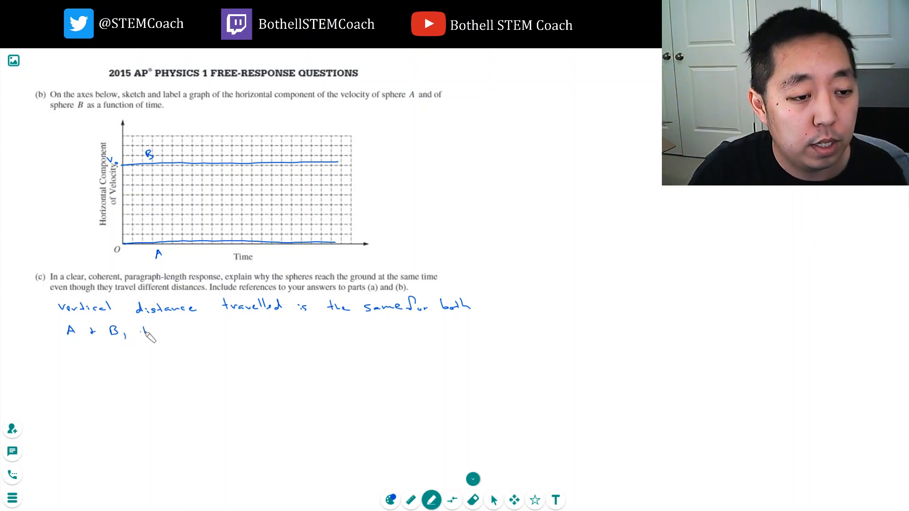
pyautogui.write('they start with the same vertical velocity (0')
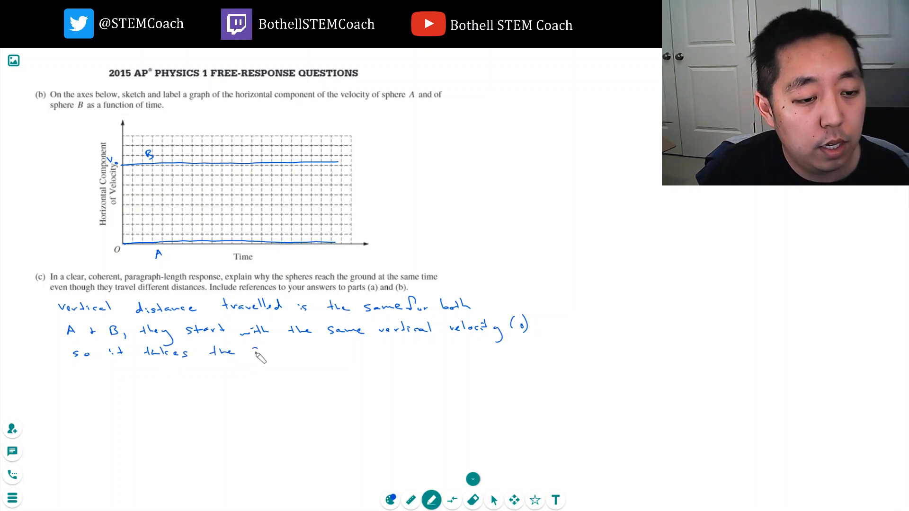
# Step: Write that both take the same amount of time to fall, so B travels further
pyautogui.moveTo(254, 348); pyautogui.dragTo(313, 350)
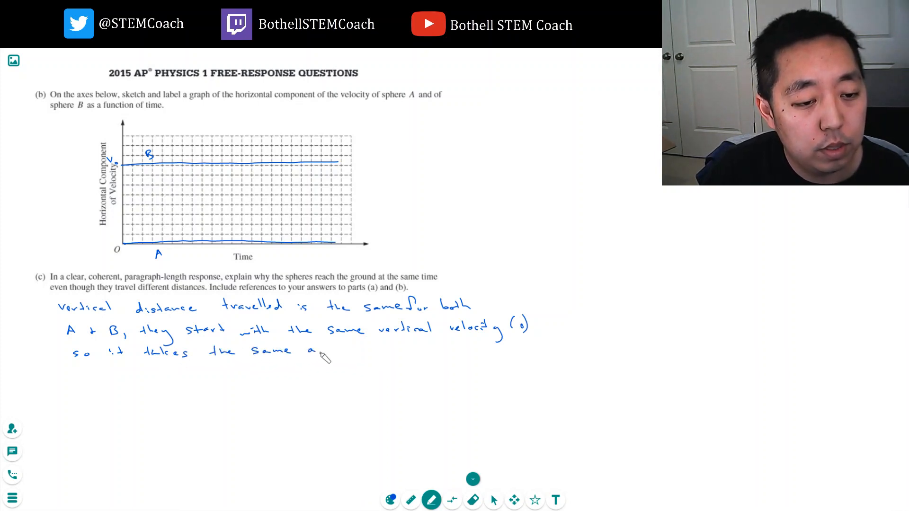
pyautogui.moveTo(307, 350); pyautogui.dragTo(360, 350)
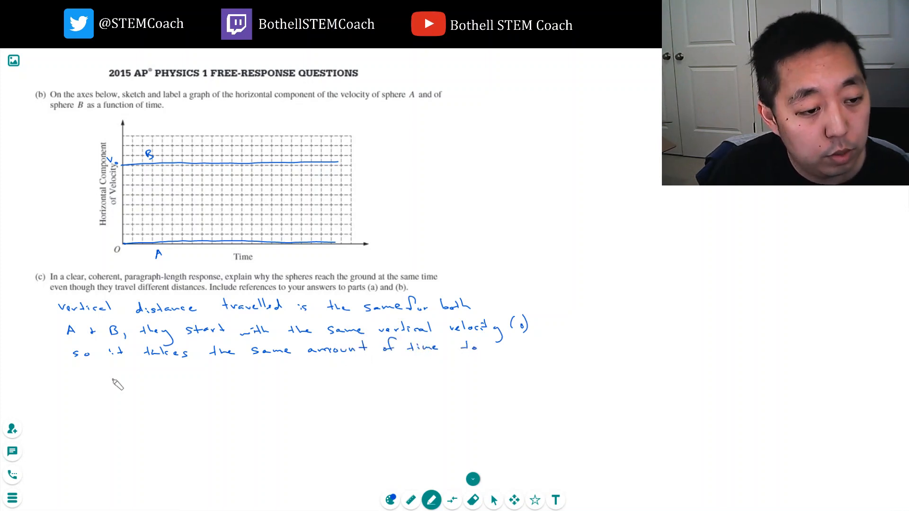
pyautogui.moveTo(73, 371); pyautogui.dragTo(125, 374)
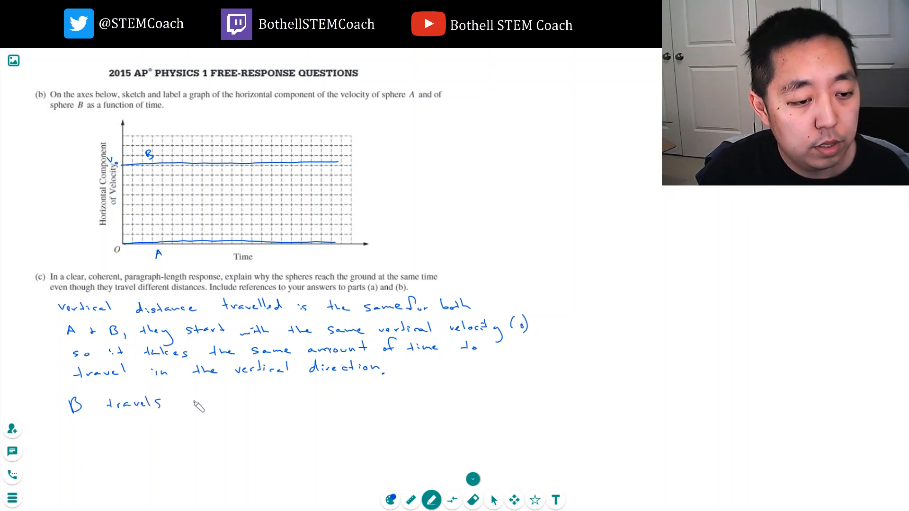
pyautogui.write('further b/c it has horizontal velocity')
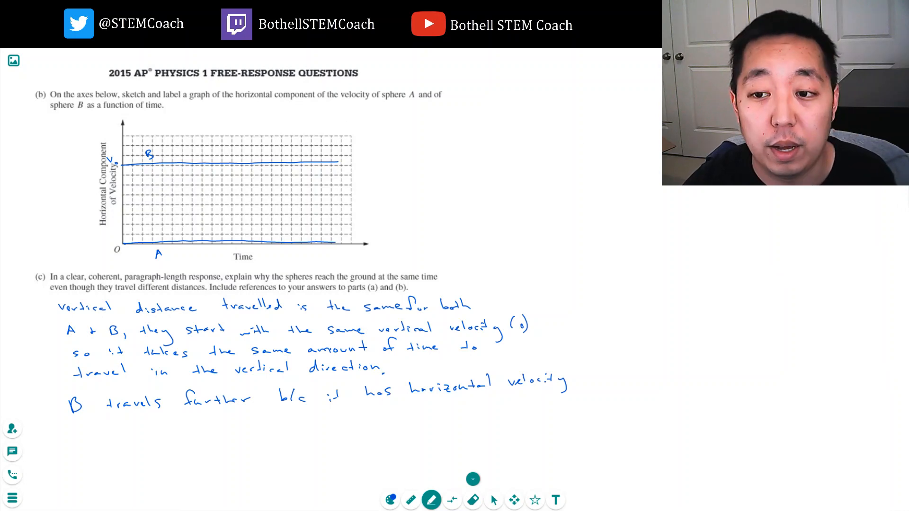
pyautogui.scroll(-3)
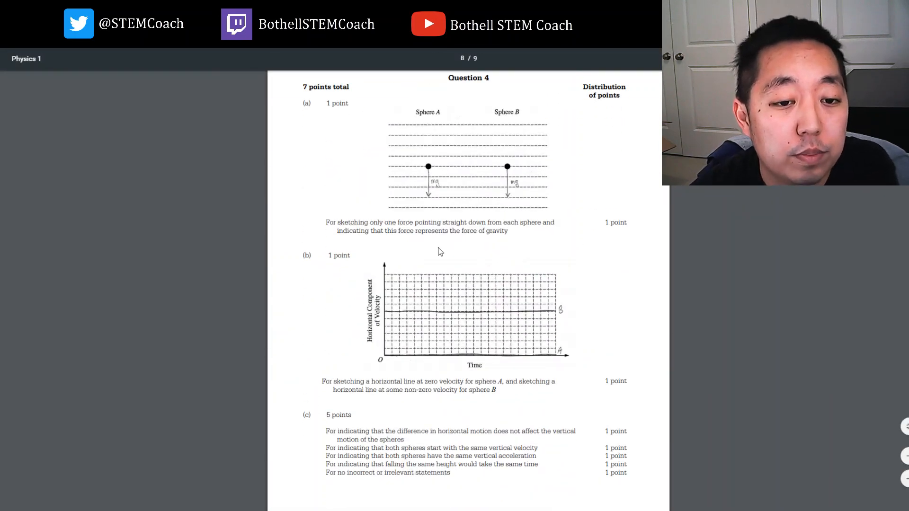
pyautogui.moveTo(396, 315)
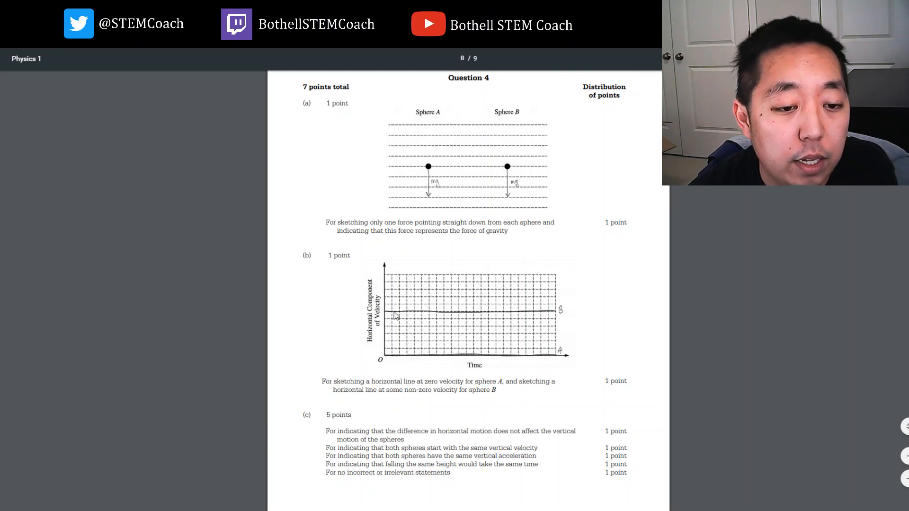
# Step: Scroll through Question 4's scoring for parts (a)-(c) down to the start of Question 5
pyautogui.scroll(-3)
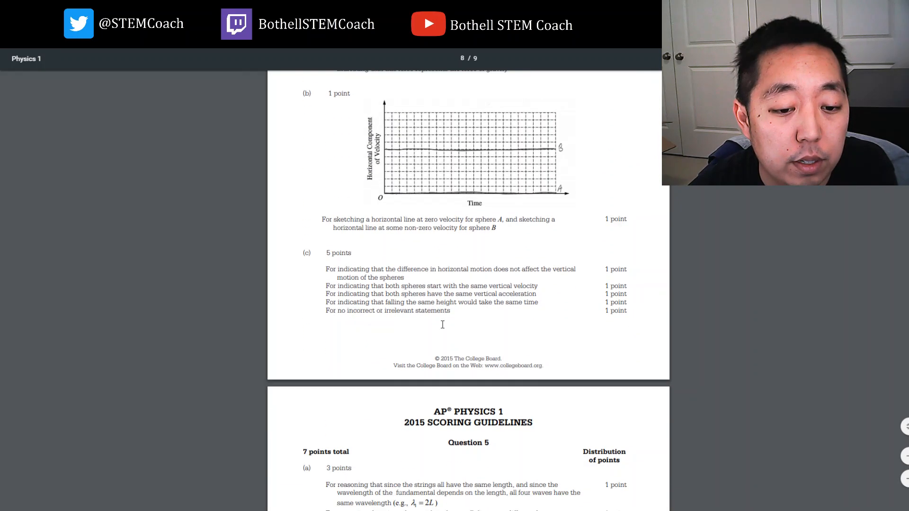
pyautogui.scroll(-3)
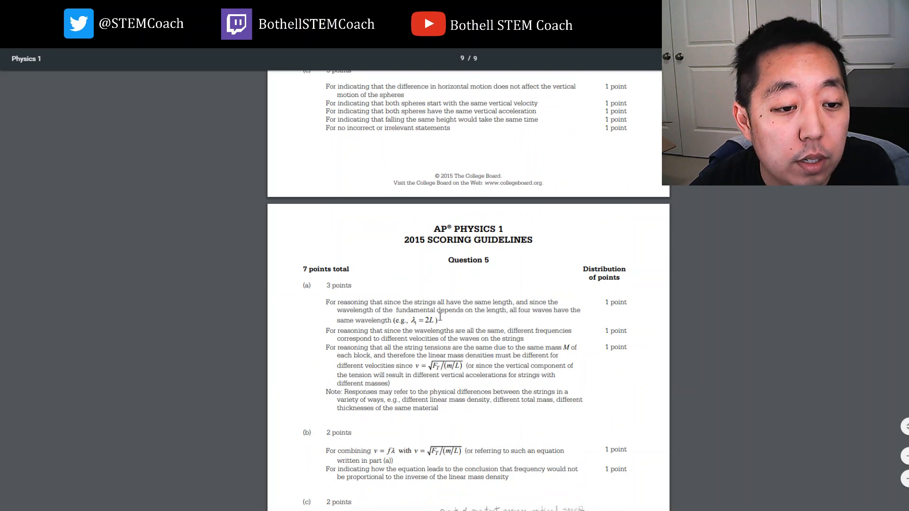